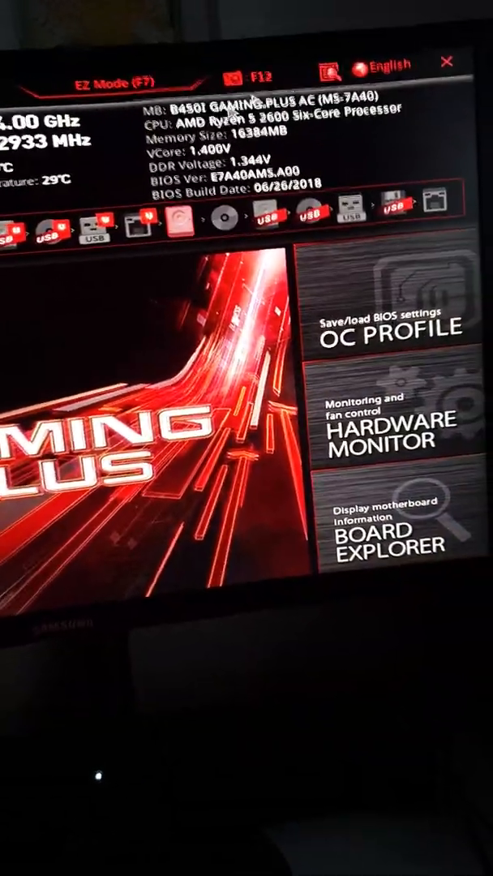
Switch from EZ Mode to Advanced Mode with F7 to reveal the Settings list
key("f7")
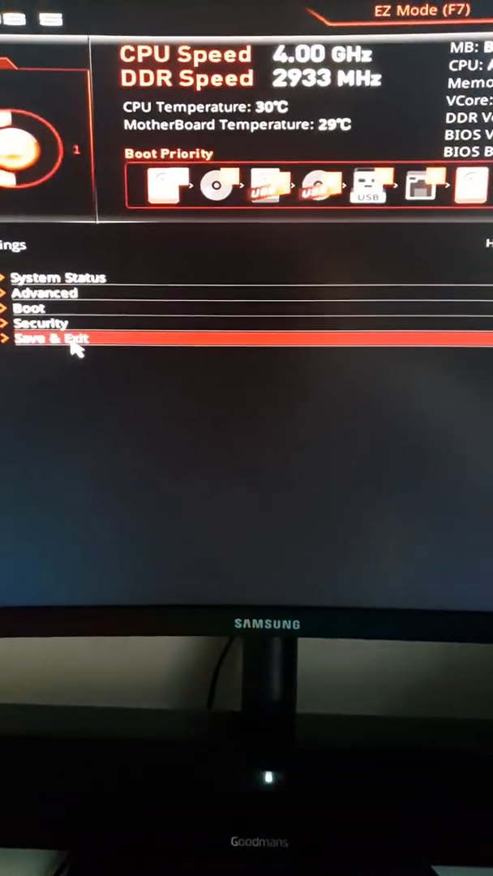
Select Save & Exit in the Settings list to show save, discard and restore-defaults options
left_click(52, 336)
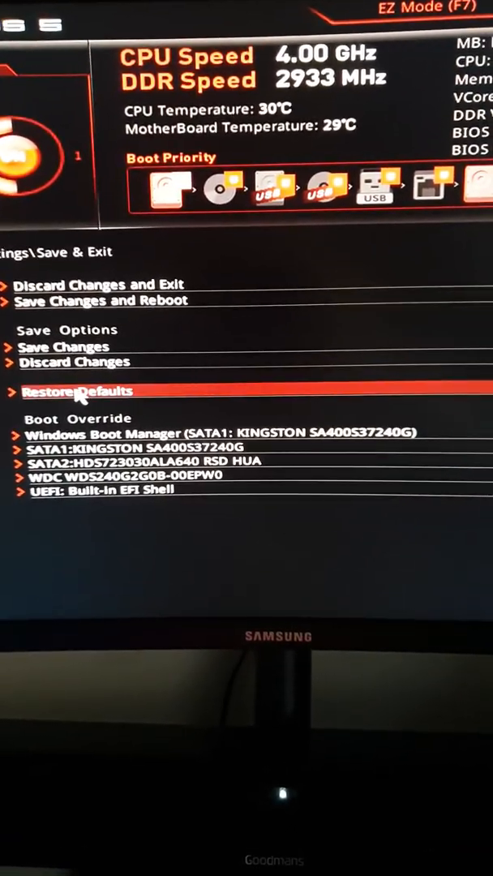
left_click(72, 391)
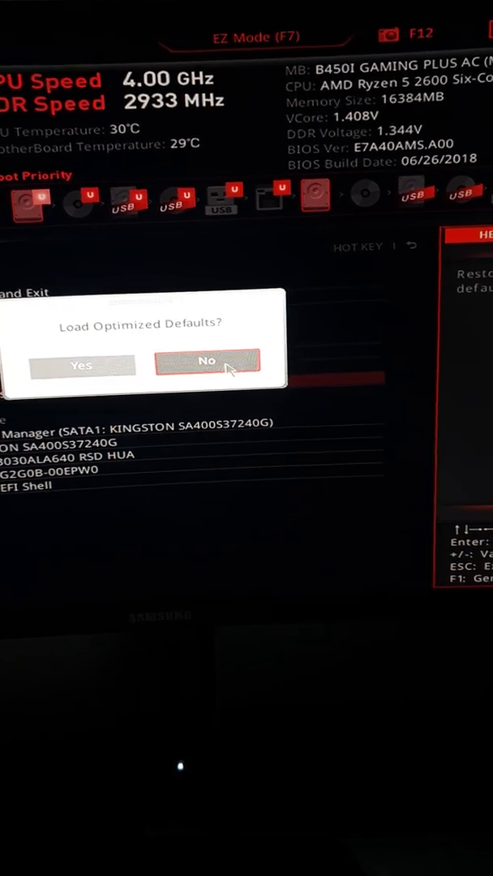
left_click(206, 361)
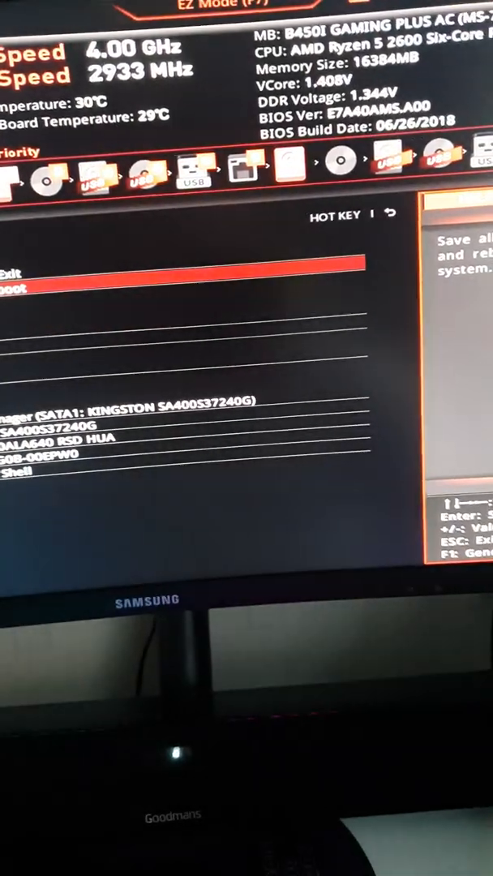